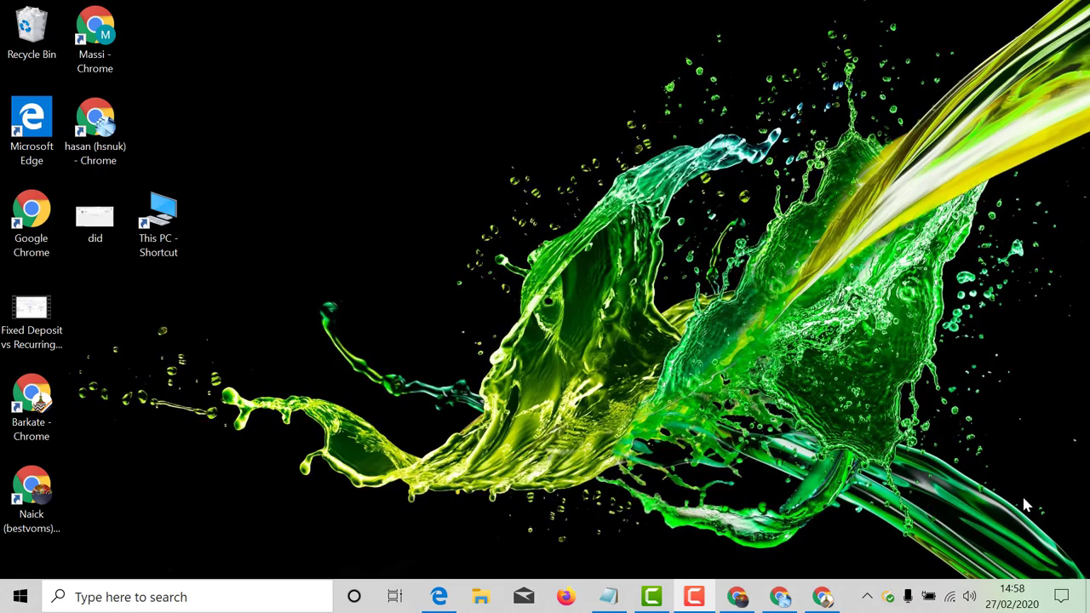
- Toggle Bluetooth off and back on from the Action Center quick-settings tile
{"action": "left_click", "coordinate": [1060, 593]}
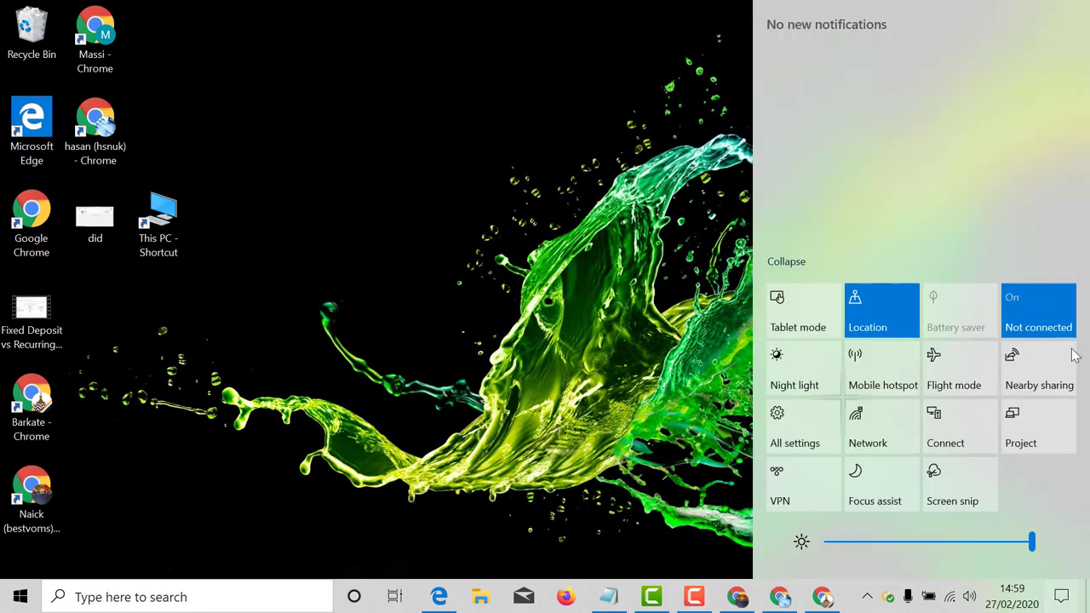
{"action": "left_click", "coordinate": [1039, 311]}
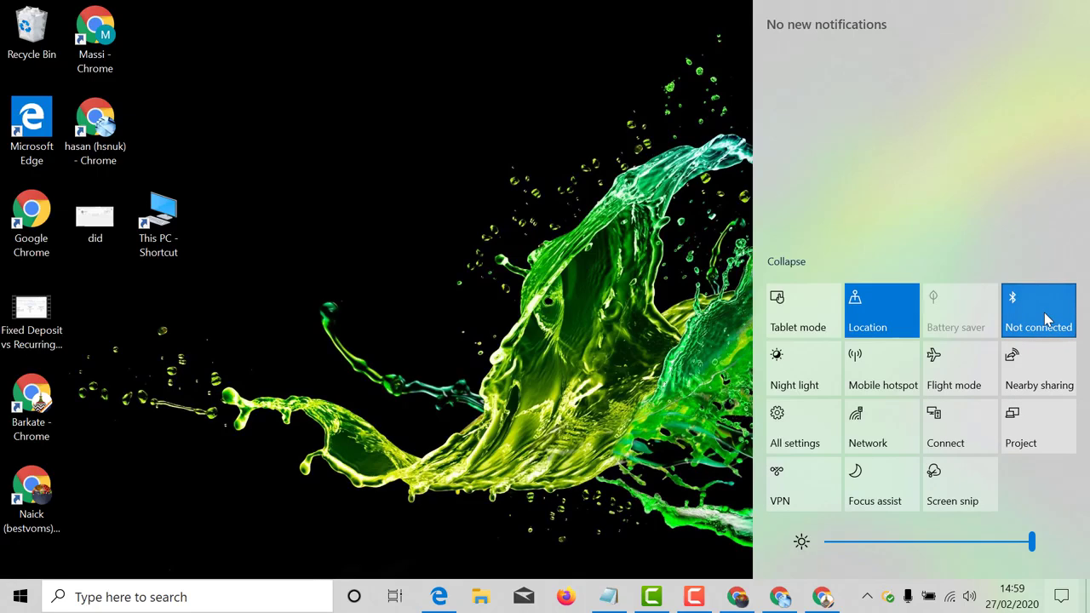
{"action": "mouse_move", "coordinate": [1043, 314]}
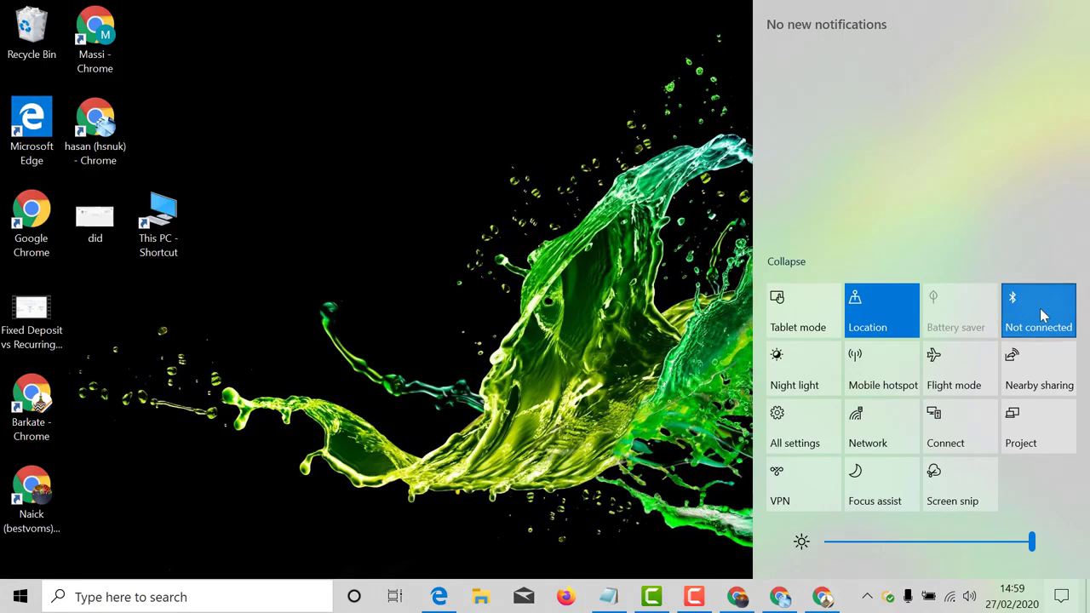
{"action": "left_click", "coordinate": [1039, 310]}
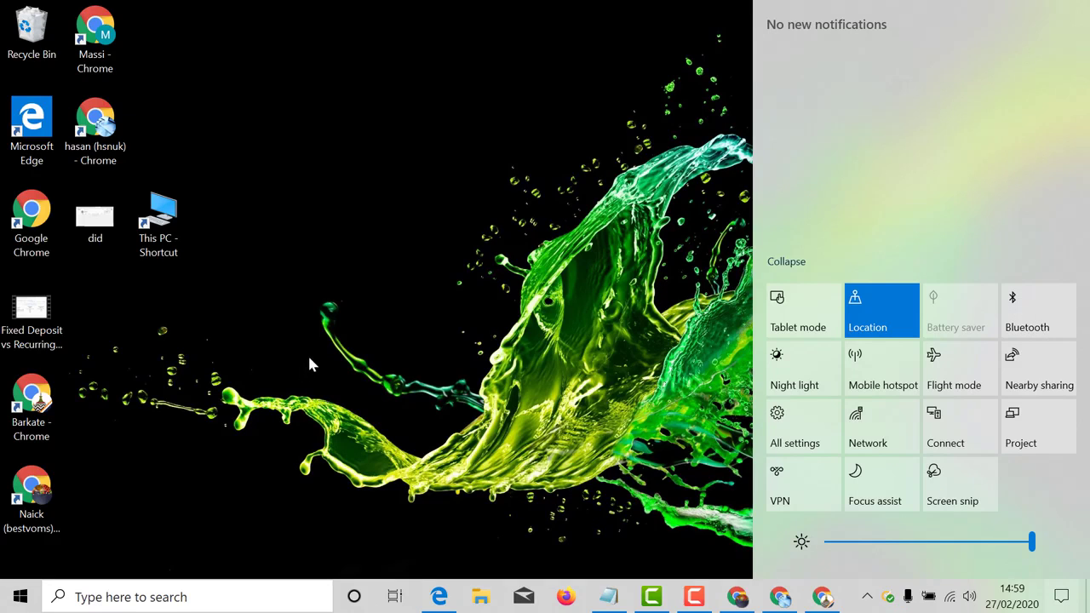
{"action": "mouse_move", "coordinate": [985, 225]}
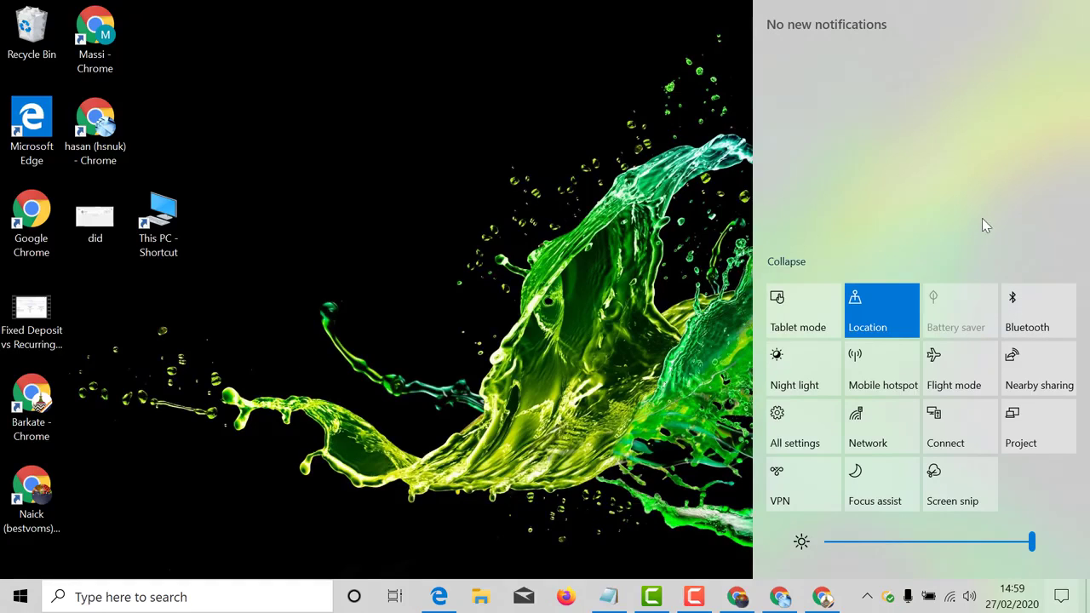
{"action": "left_click", "coordinate": [1039, 310]}
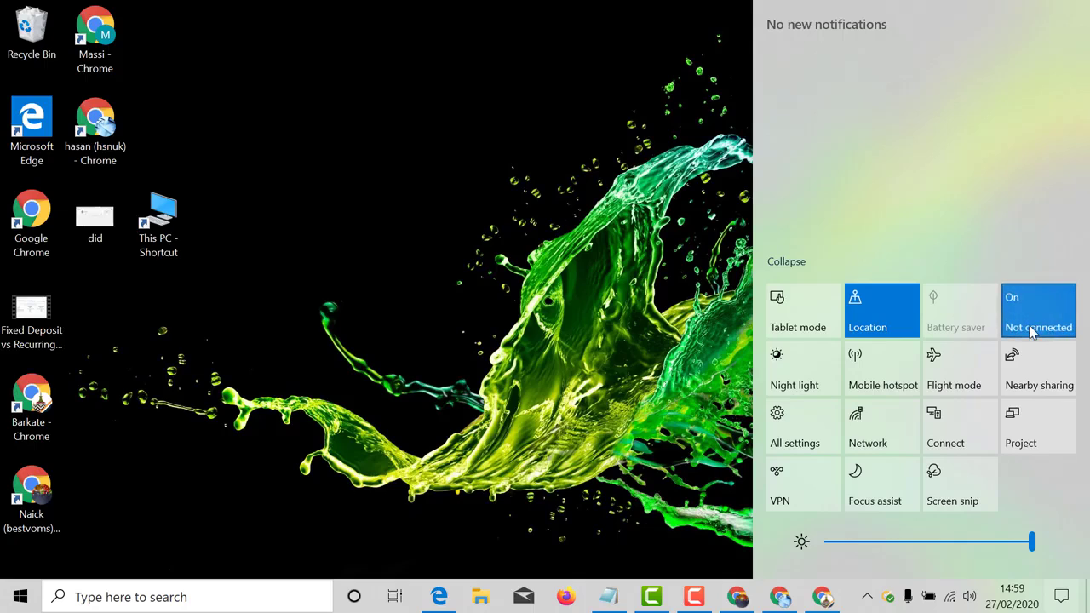
{"action": "left_click", "coordinate": [1039, 310]}
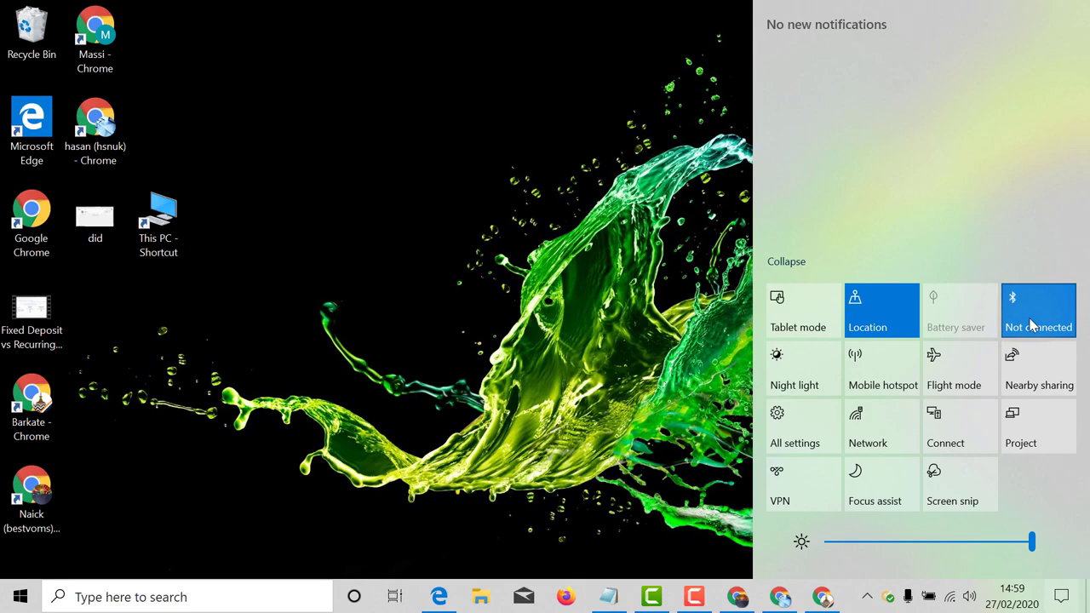
{"action": "left_click", "coordinate": [1039, 310]}
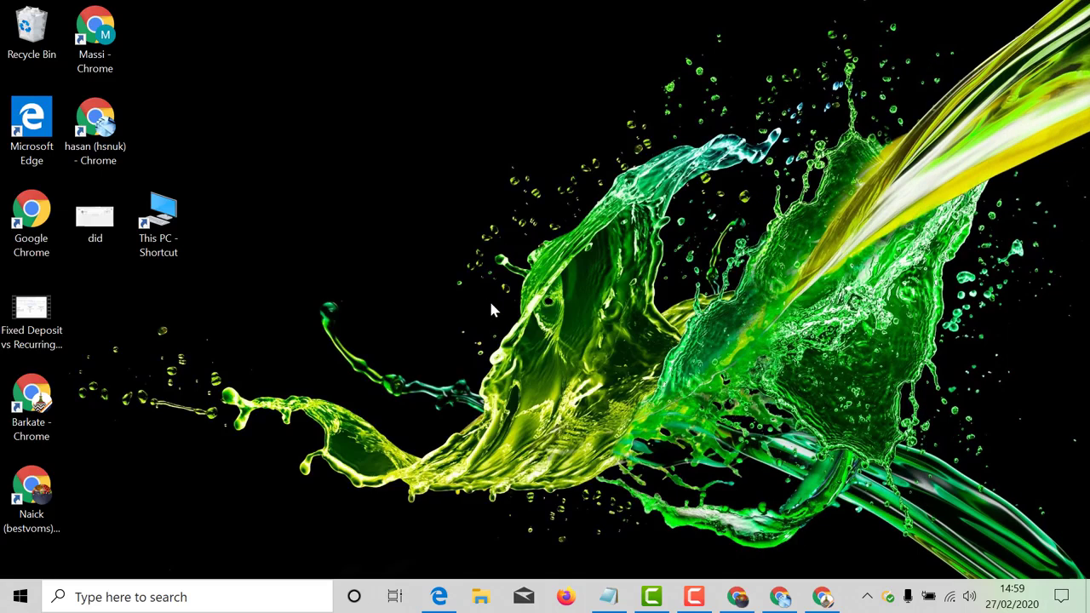
- Search 'BLOO' in Start and open Bluetooth and other devices settings
{"action": "left_click", "coordinate": [88, 596]}
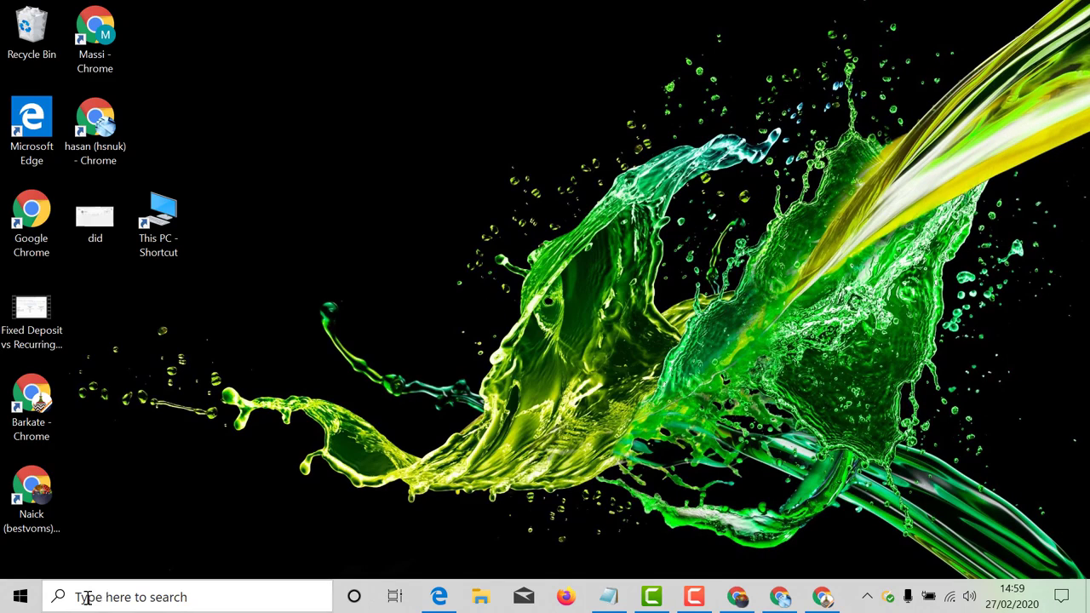
{"action": "type", "text": "B"}
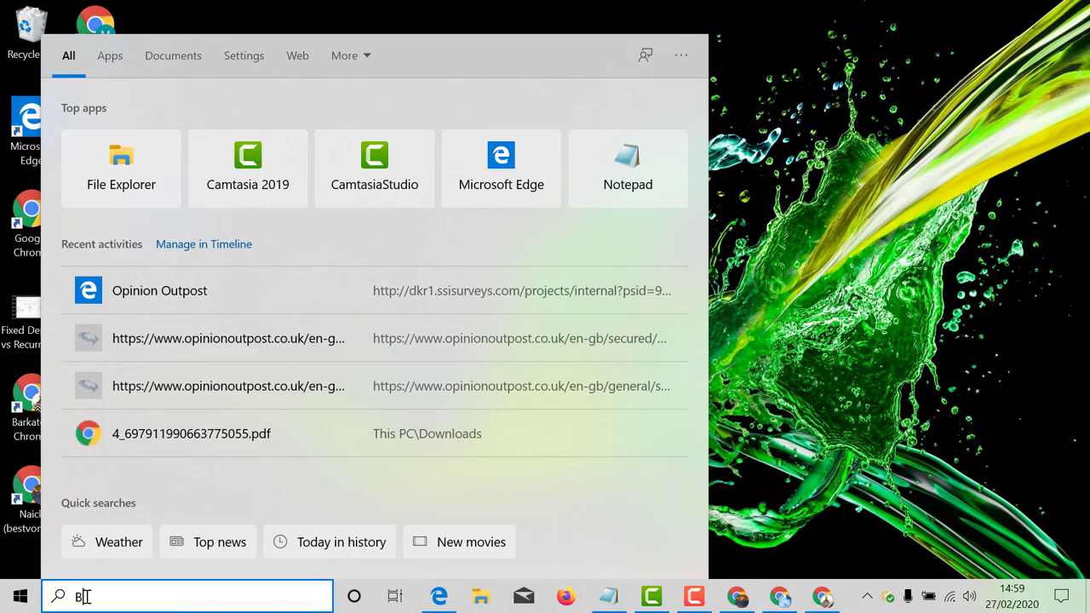
{"action": "type", "text": "LOO"}
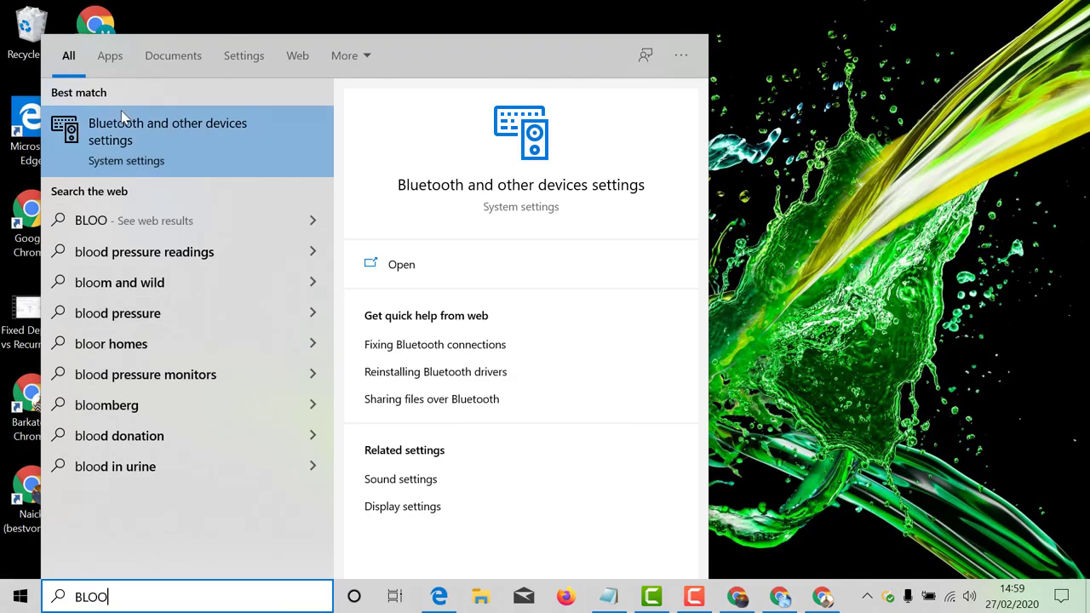
{"action": "mouse_move", "coordinate": [126, 133]}
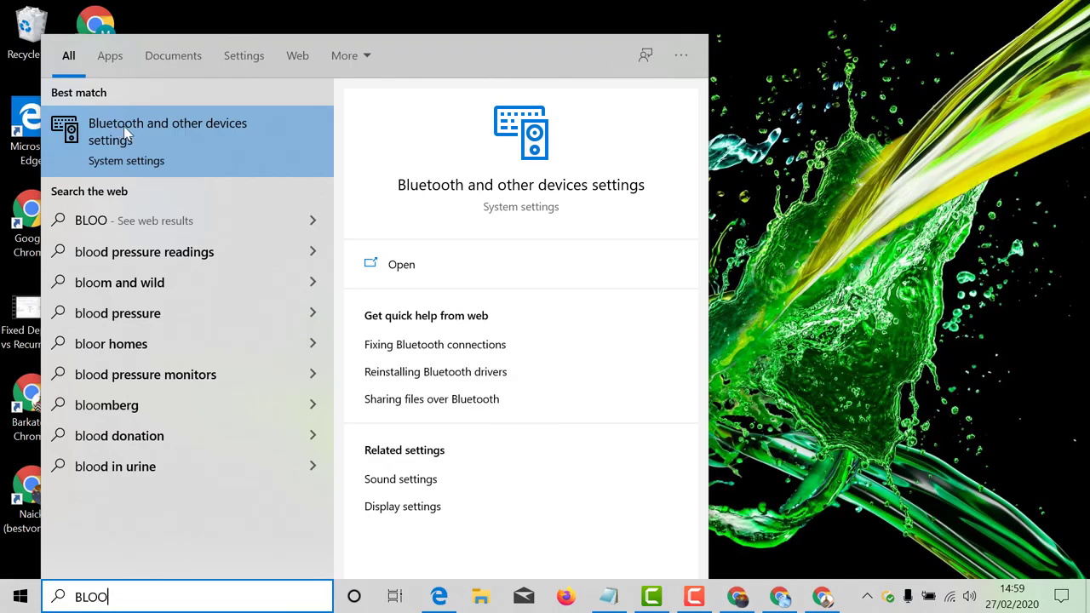
{"action": "left_click", "coordinate": [167, 131]}
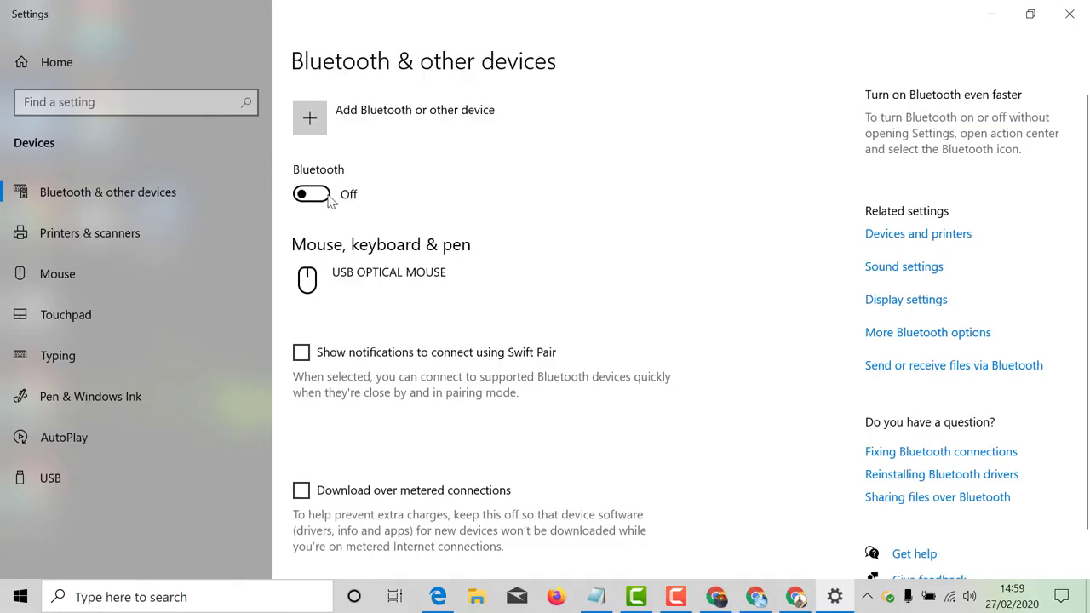
{"action": "left_click", "coordinate": [311, 194]}
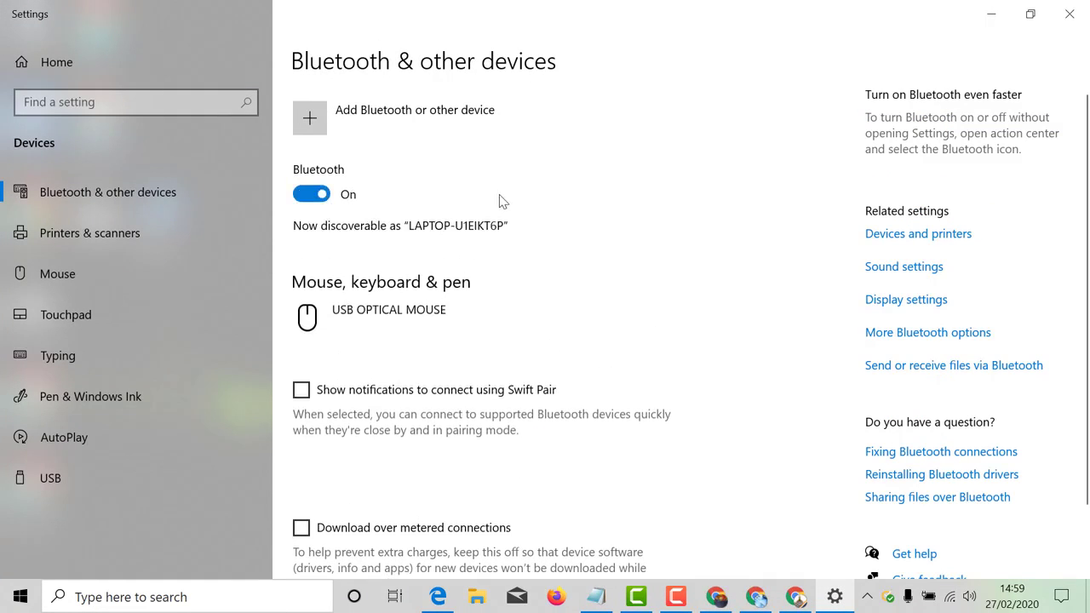
{"action": "mouse_move", "coordinate": [312, 201]}
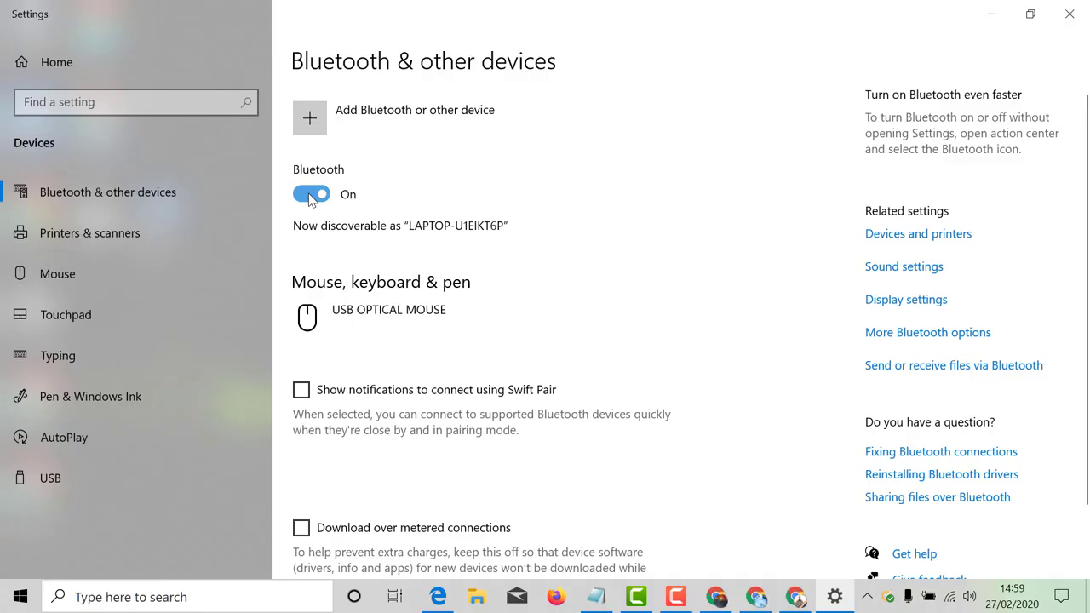
{"action": "left_click", "coordinate": [311, 194]}
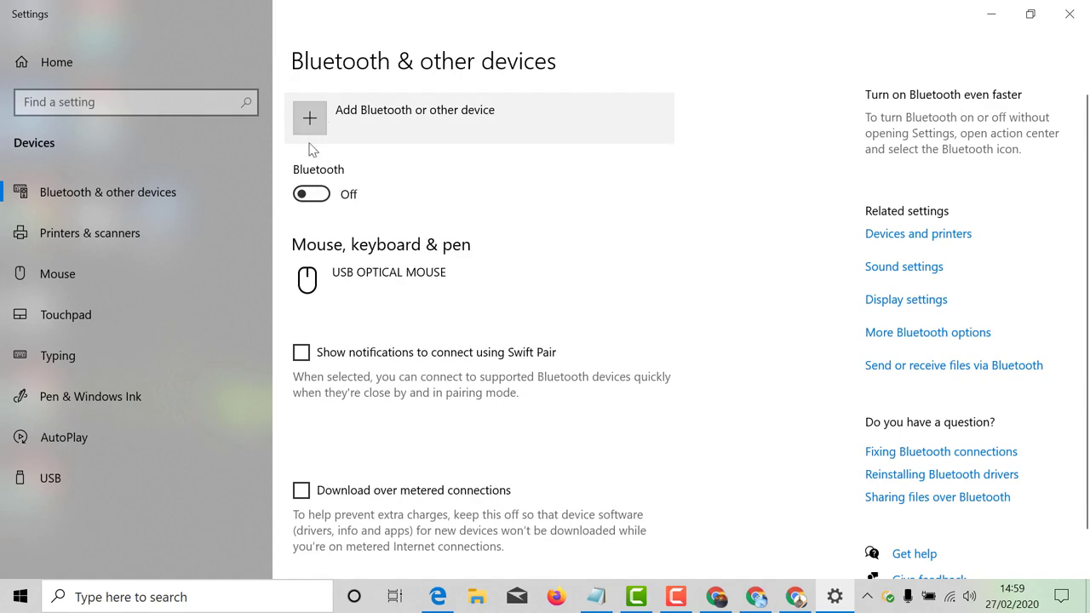
{"action": "mouse_move", "coordinate": [366, 208]}
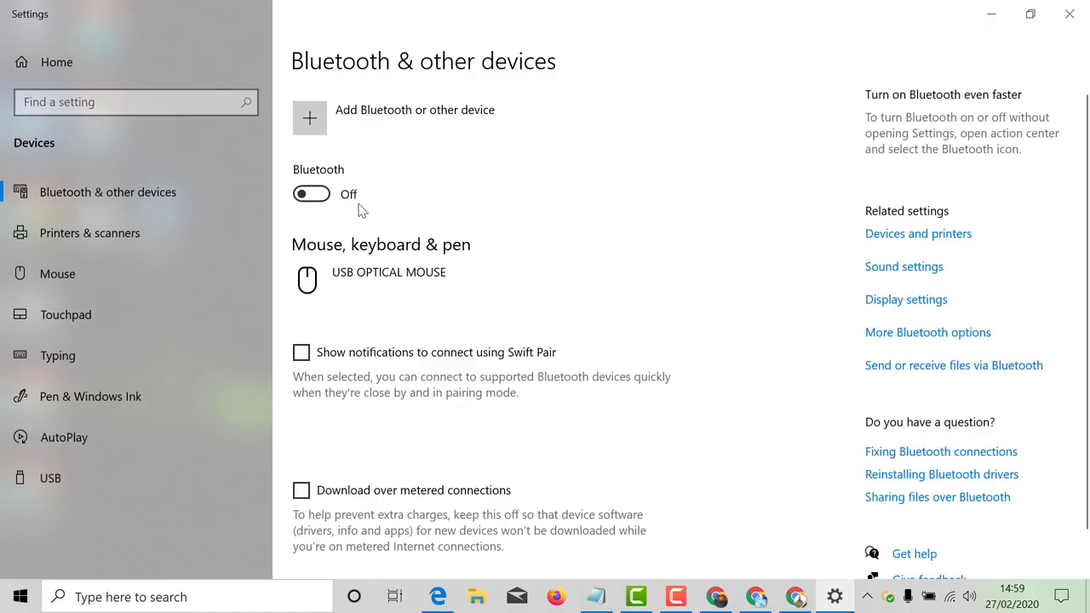
{"action": "mouse_move", "coordinate": [1050, 27]}
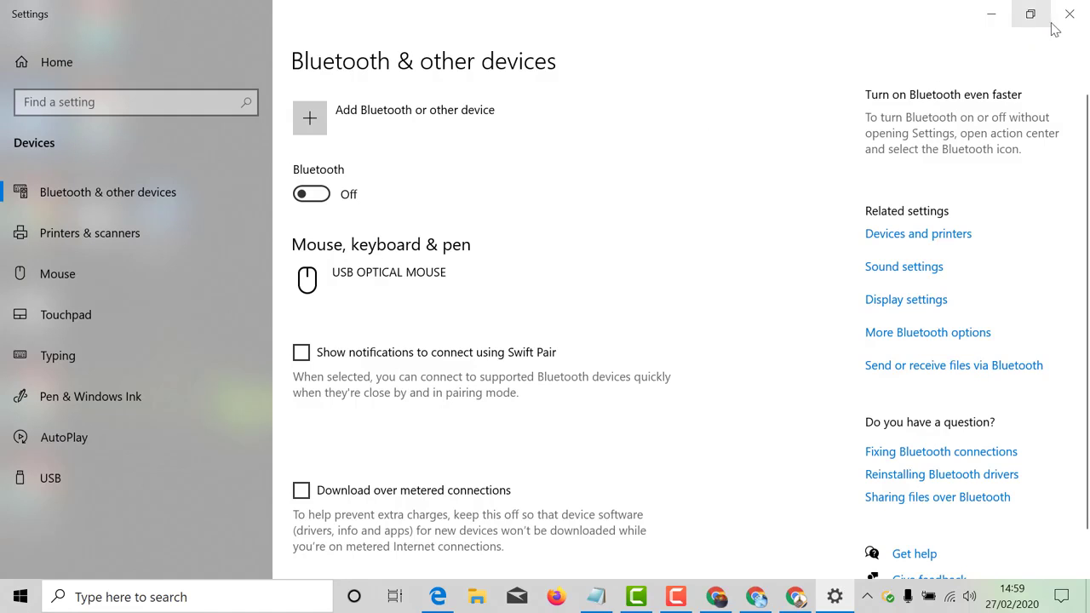
{"action": "mouse_move", "coordinate": [1070, 15]}
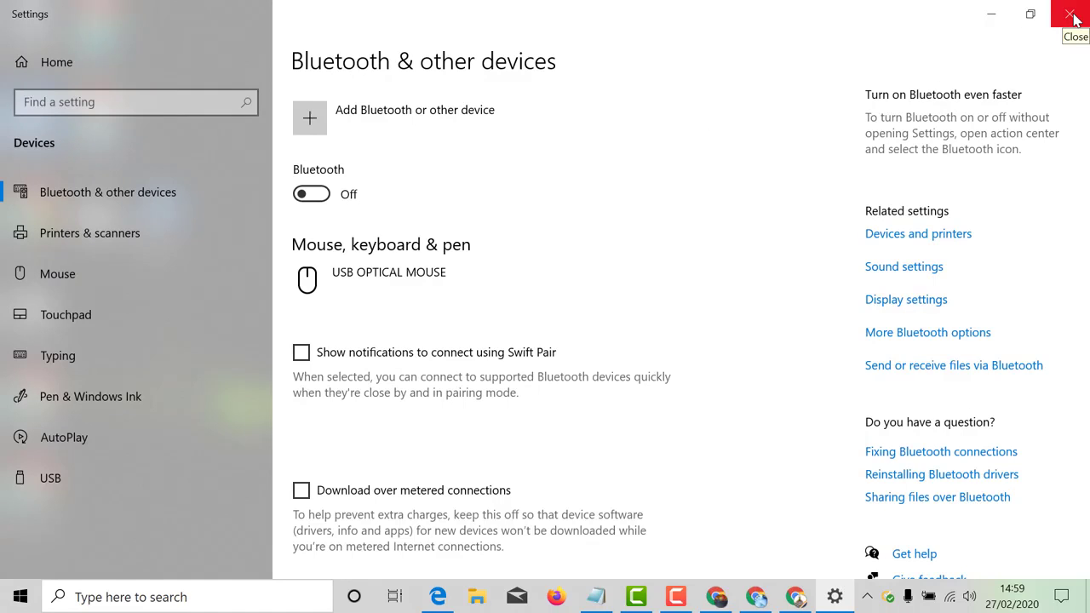